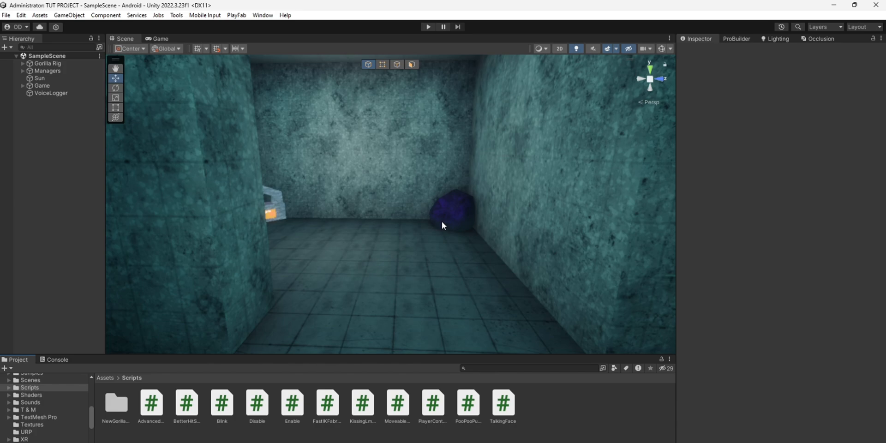
Search the Project for 'player' and open the Player prefab in Prefab Mode.
click(528, 368)
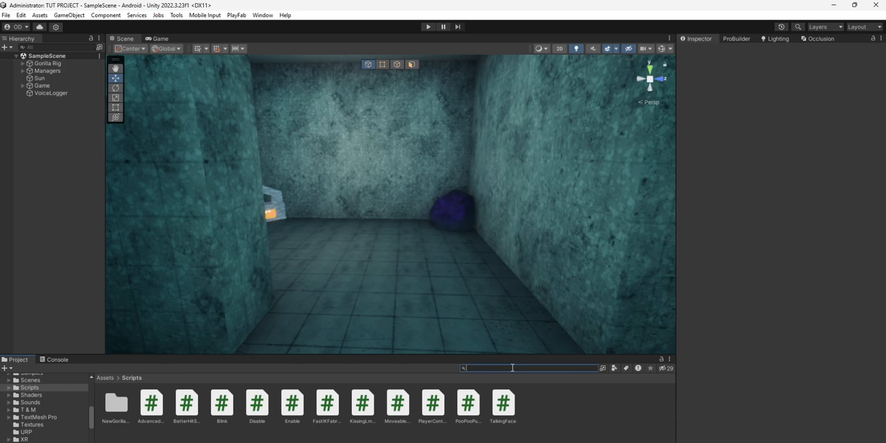
text(player)
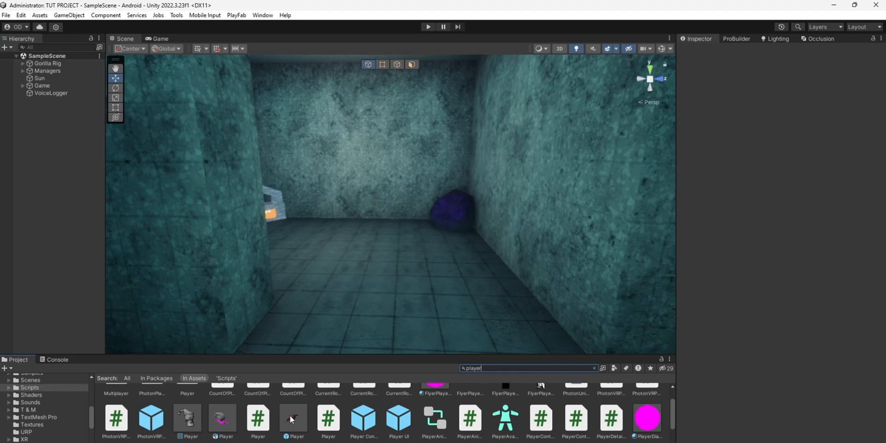
double_click(293, 417)
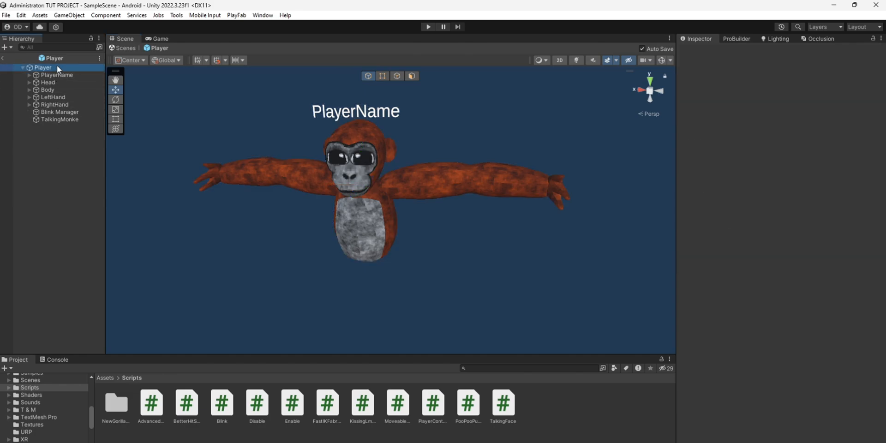
Select the Player root and scroll its Inspector to check the Recorder component.
click(41, 67)
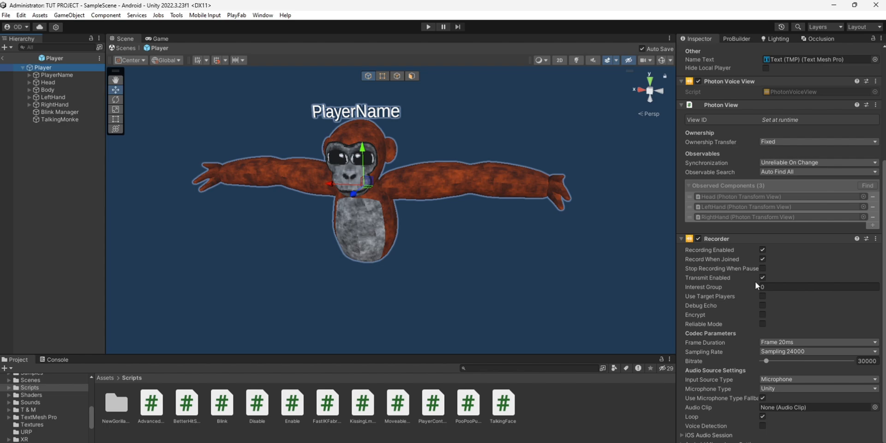
scroll(down, 3)
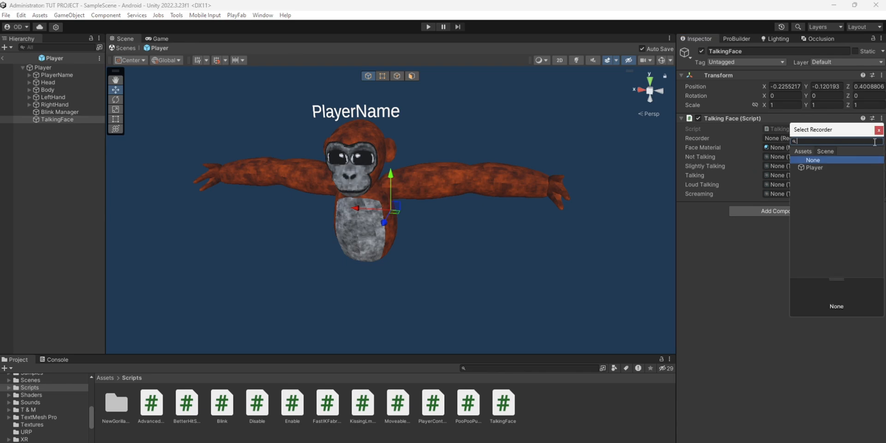
Assign the Player recorder to the TalkingFace script and browse the Textures folder.
click(813, 167)
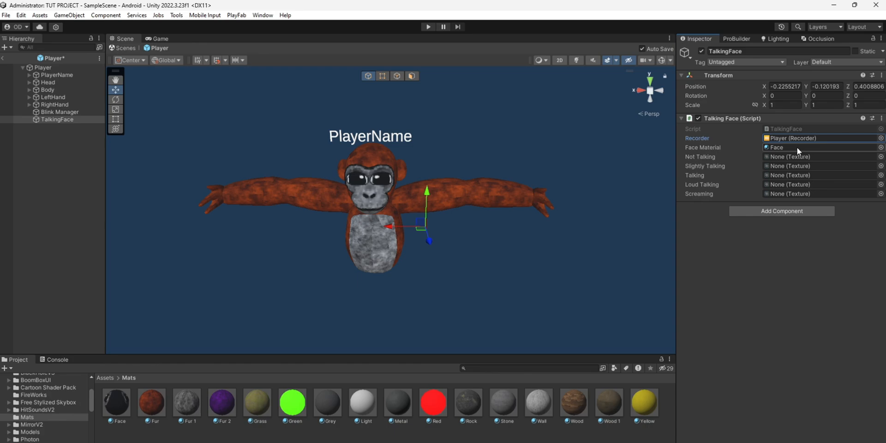
click(30, 424)
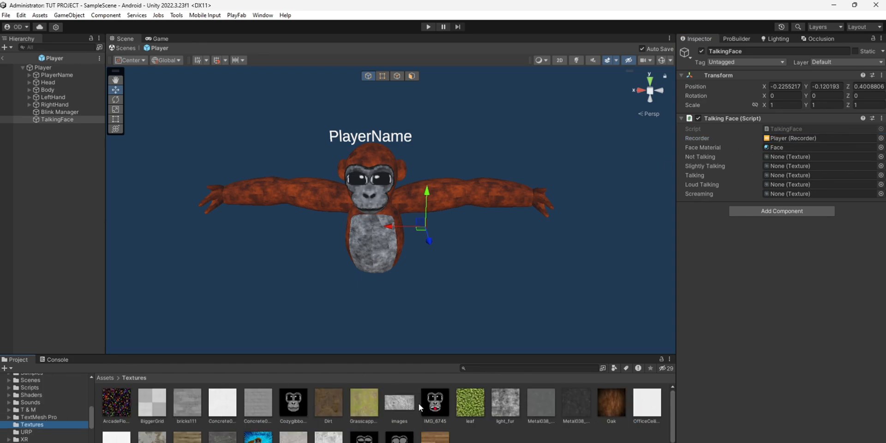
Assign Cozygibbonface as the not-talking face and IMG_6745 as the talking face textures.
click(293, 403)
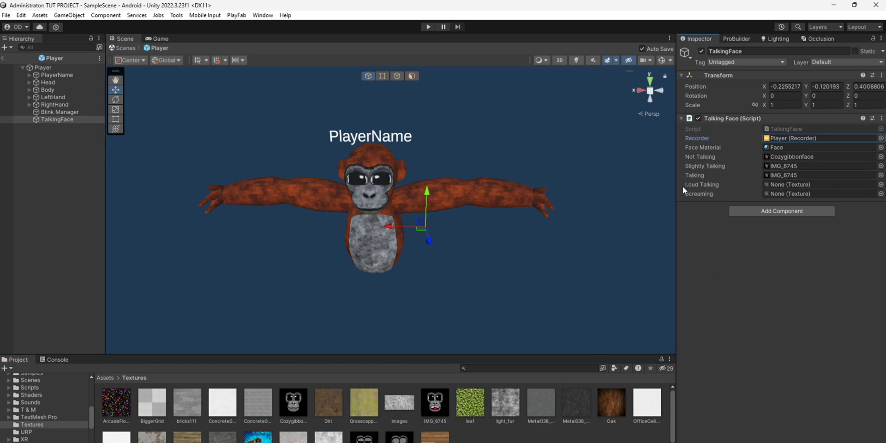
click(435, 401)
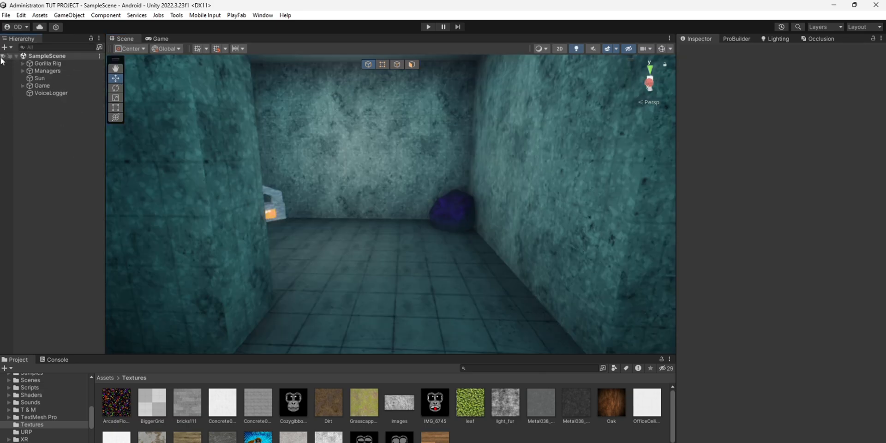
Enter Play Mode to test the gorilla player spawning with its face texture.
click(427, 27)
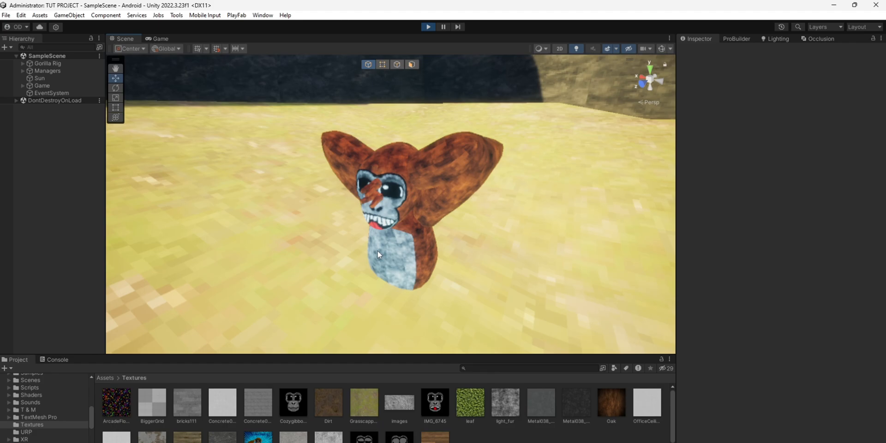
mouse_move(485, 28)
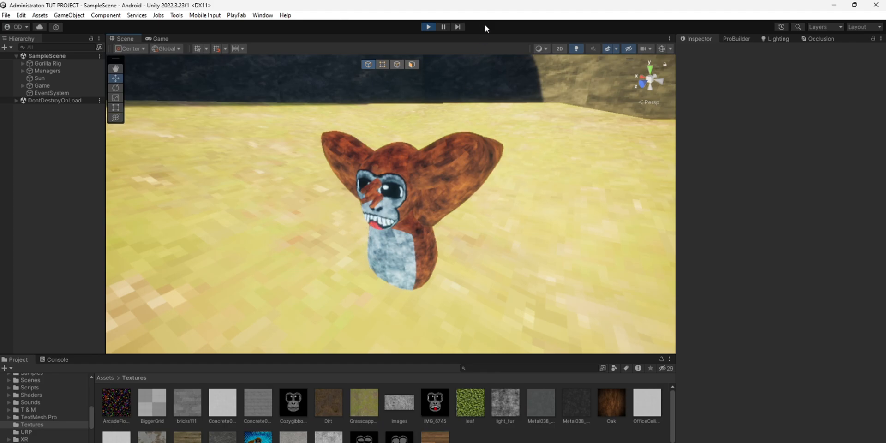